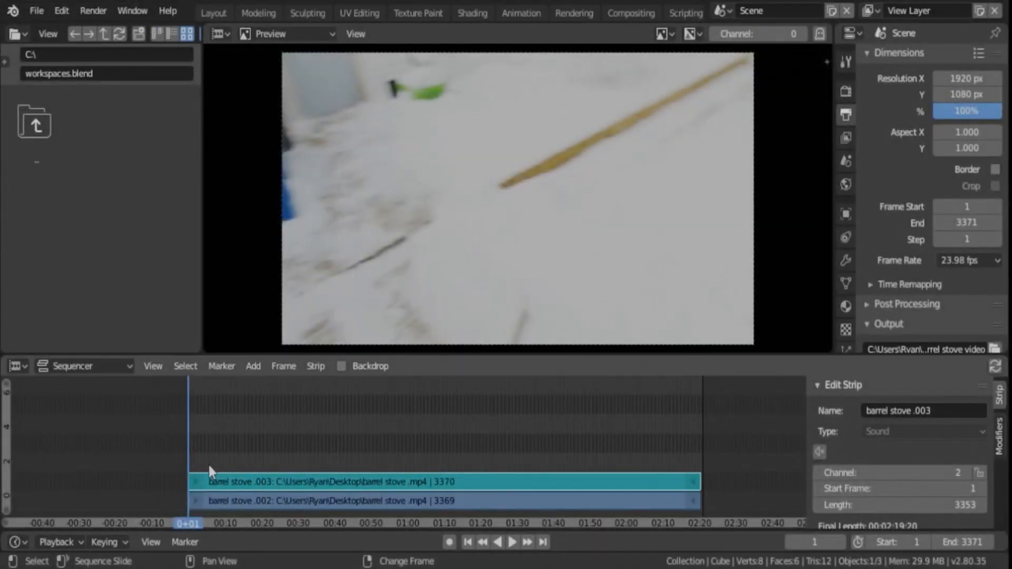
mouse_move(277, 494)
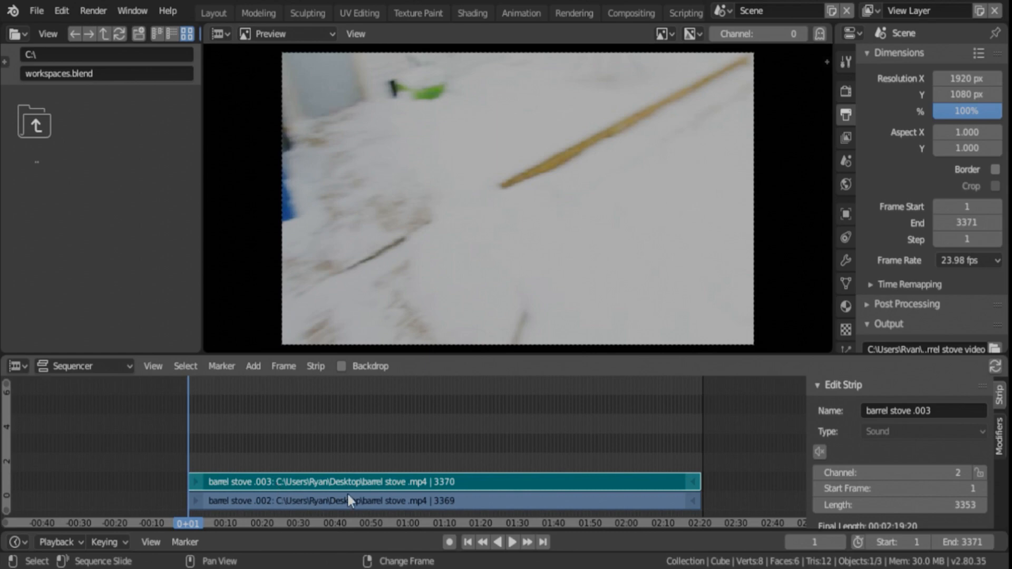
mouse_move(419, 494)
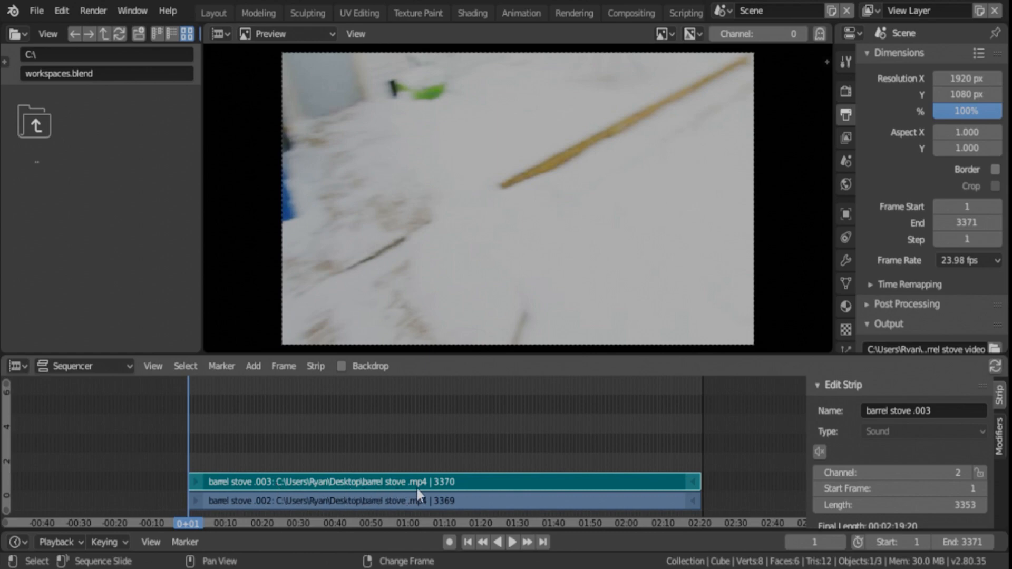
- Set up a Render Audio mixdown to barrel.mp3 with the mp3 container
click(93, 11)
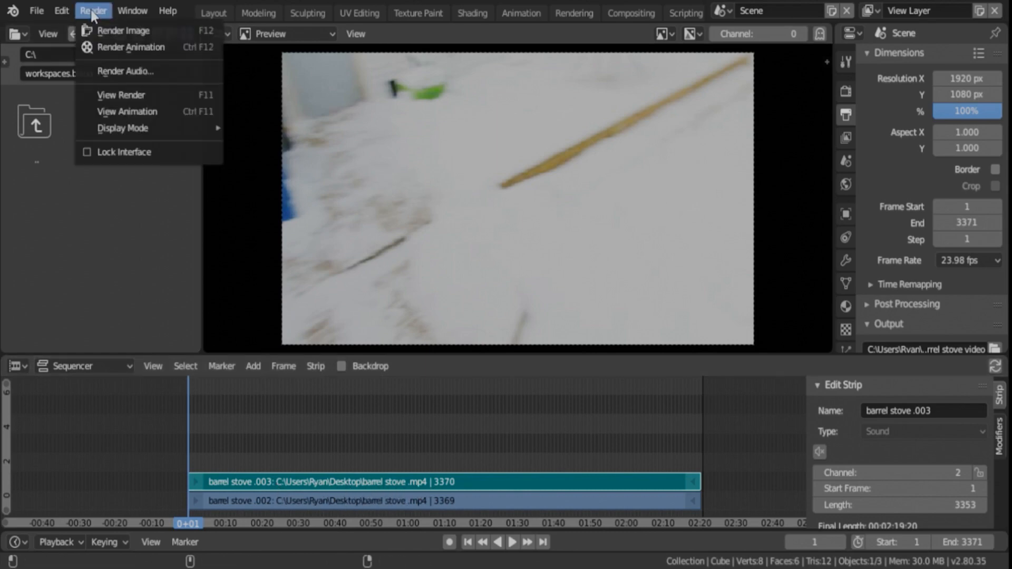
click(126, 71)
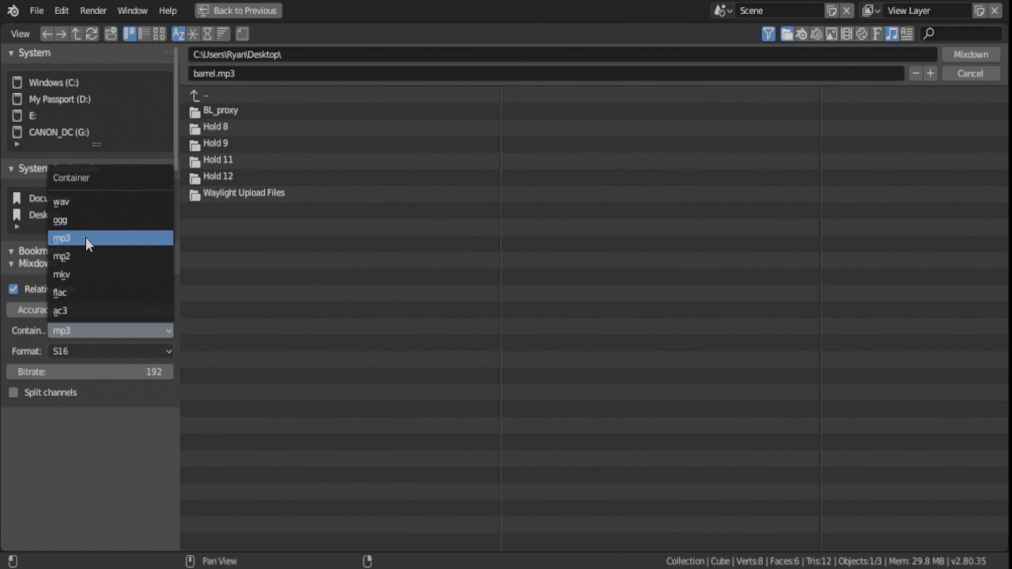
mouse_move(82, 251)
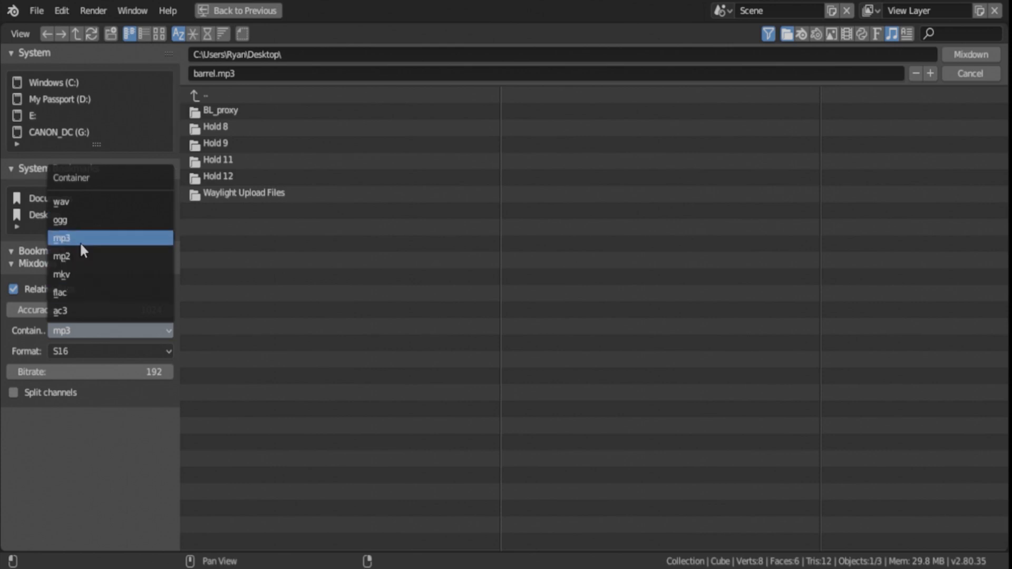
mouse_move(81, 247)
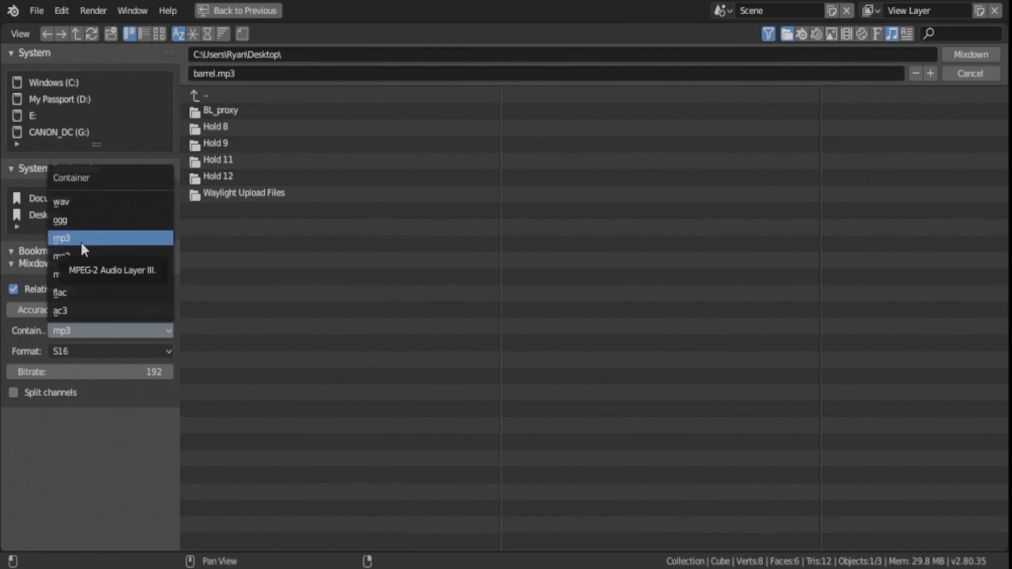
click(84, 238)
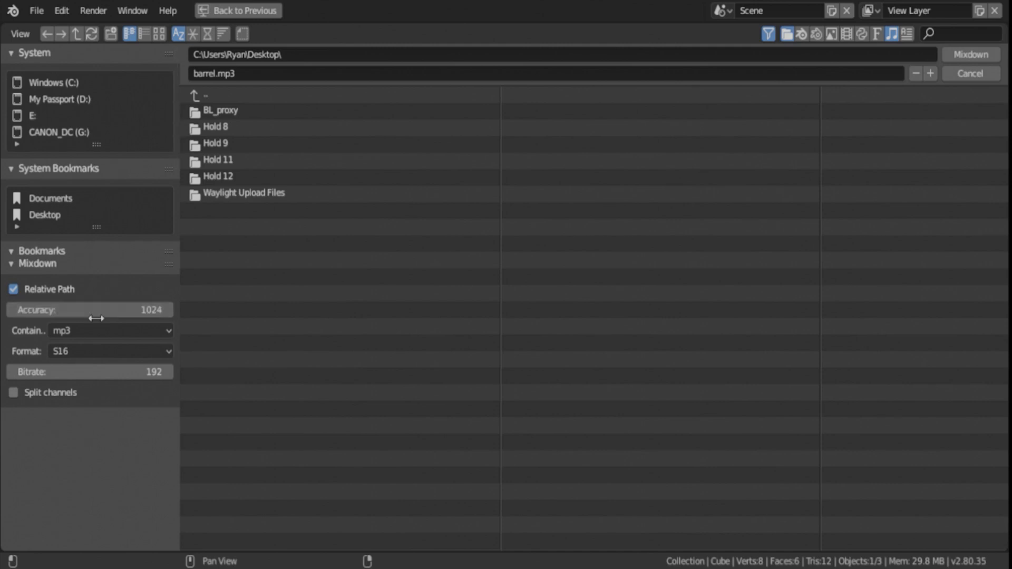
click(219, 110)
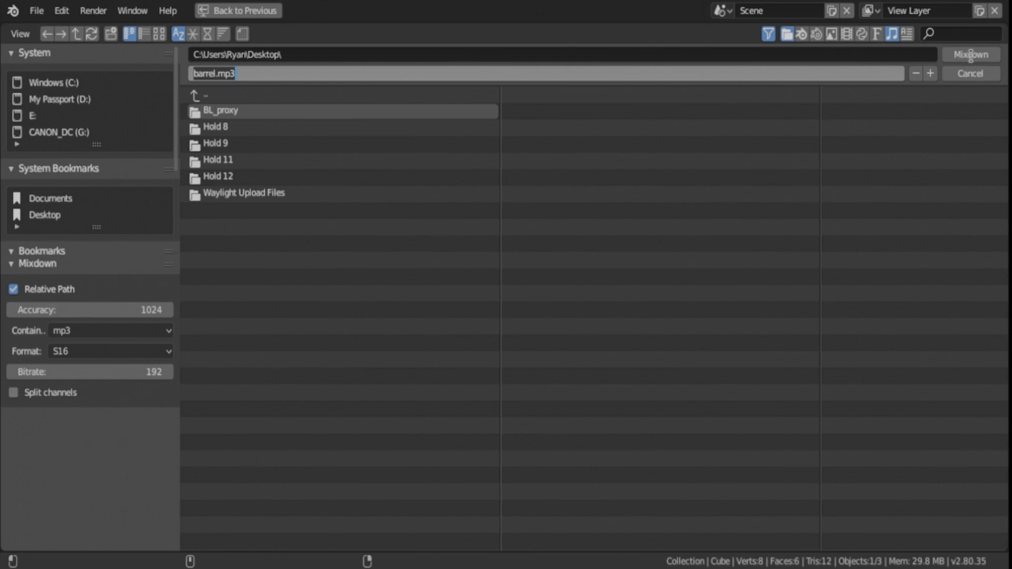
mouse_move(923, 85)
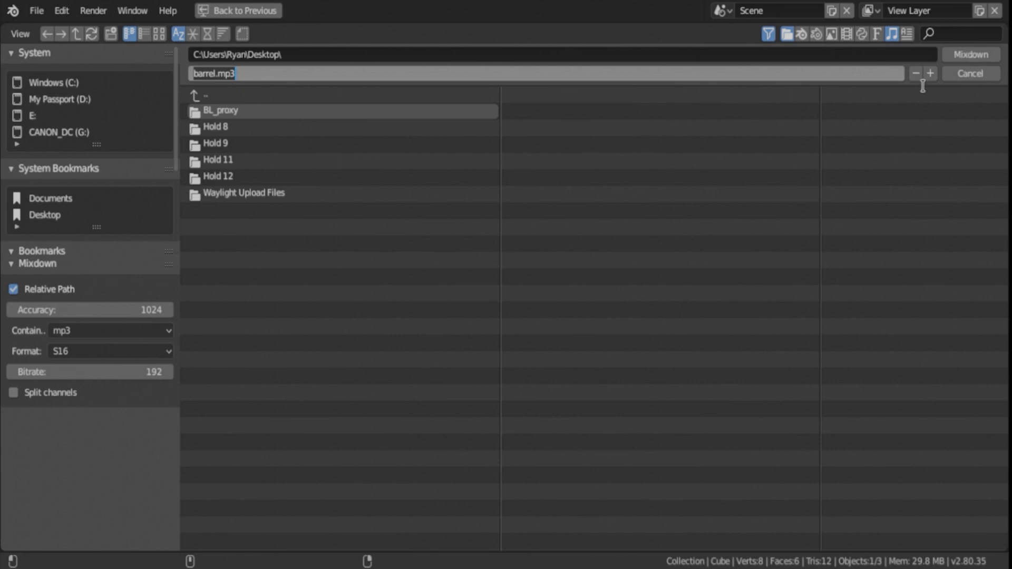
mouse_move(970, 55)
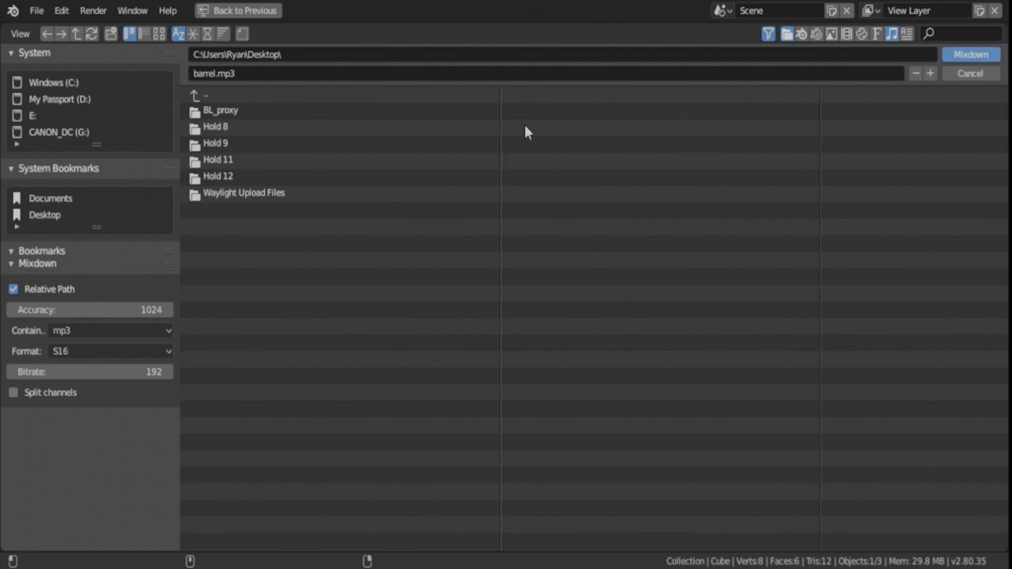
mouse_move(451, 215)
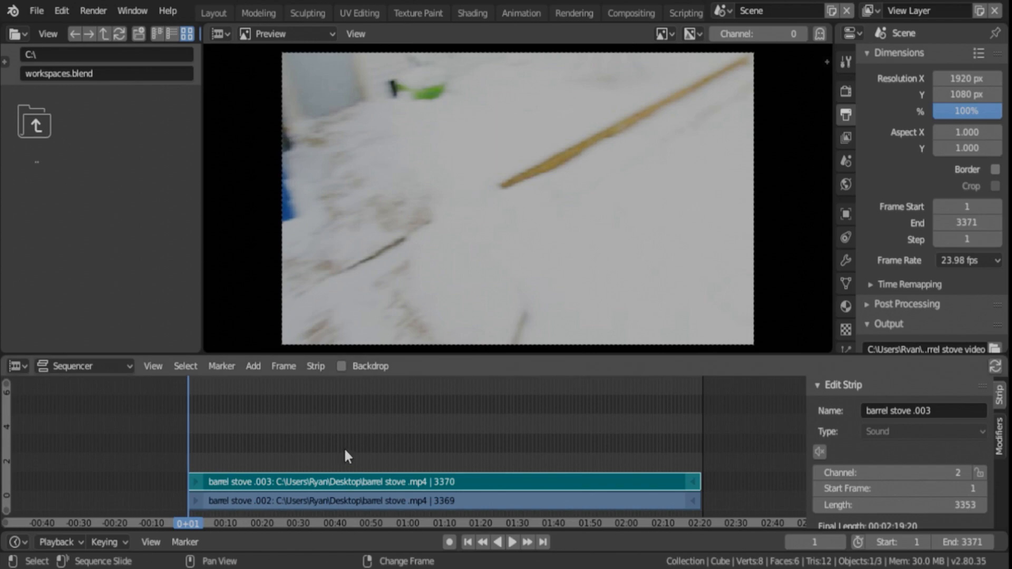
mouse_move(351, 490)
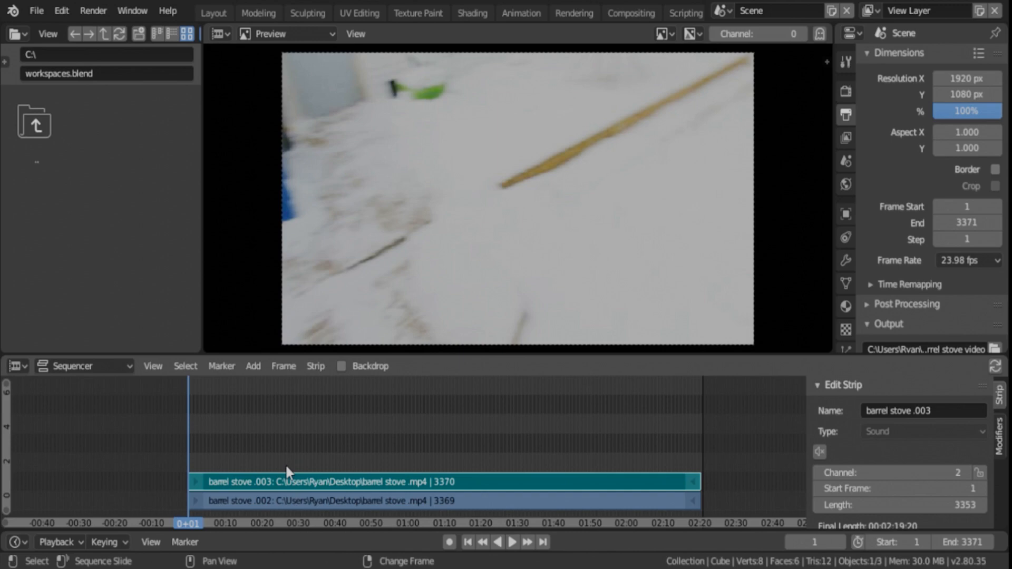
mouse_move(315, 487)
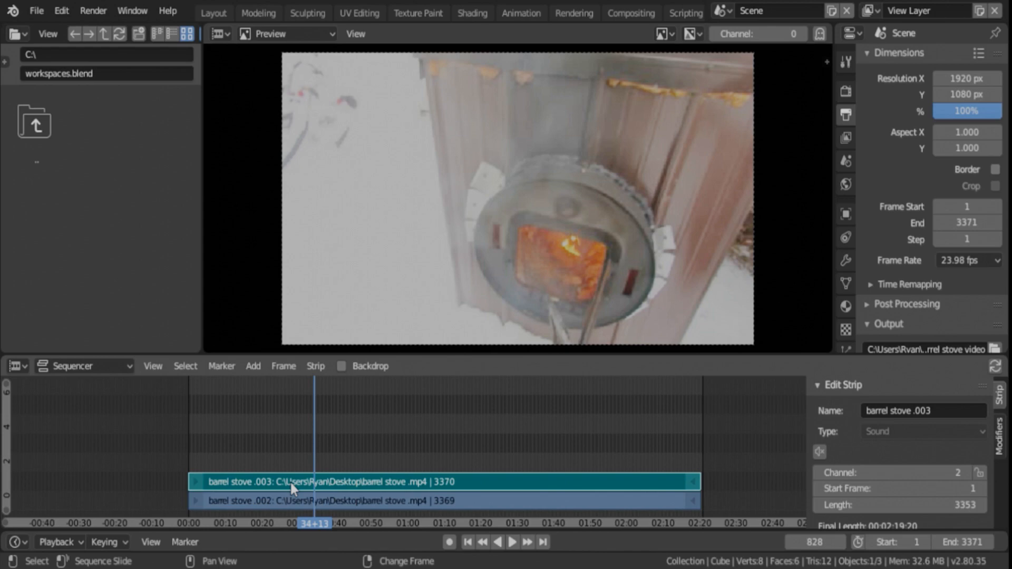
mouse_move(306, 482)
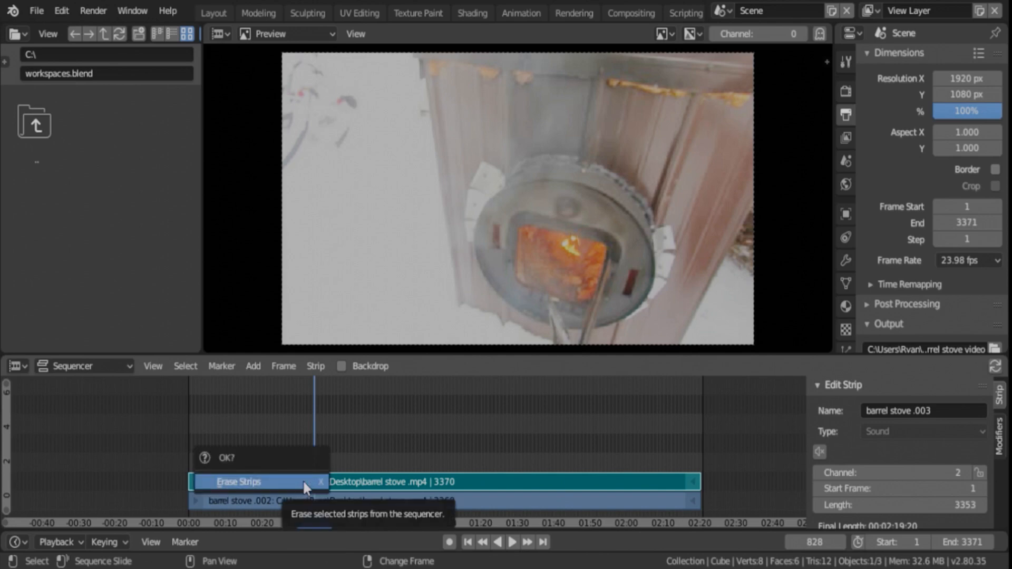
- Erase the barrel stove sound strip and add a Speed Control effect strip
click(238, 481)
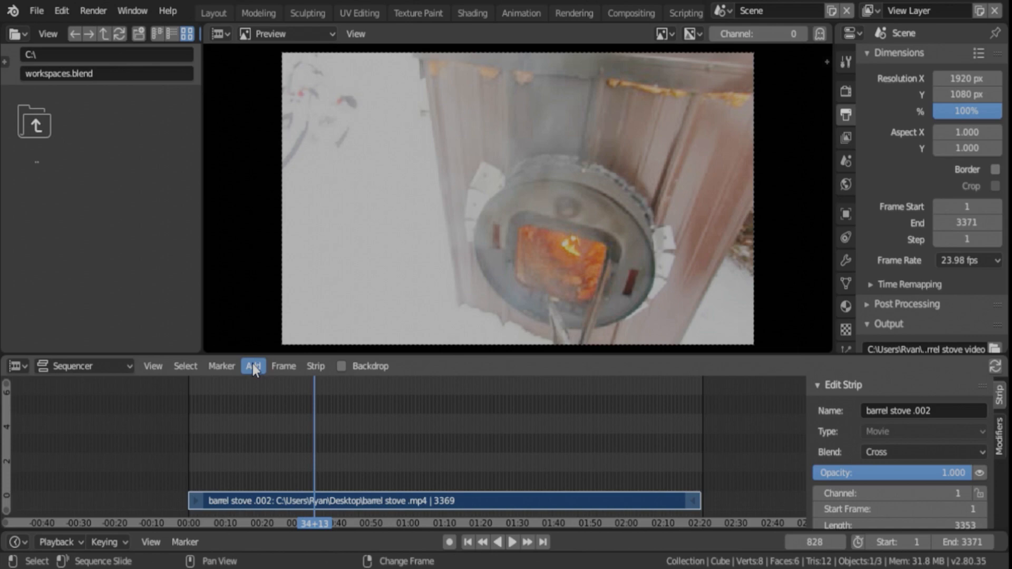
mouse_move(253, 366)
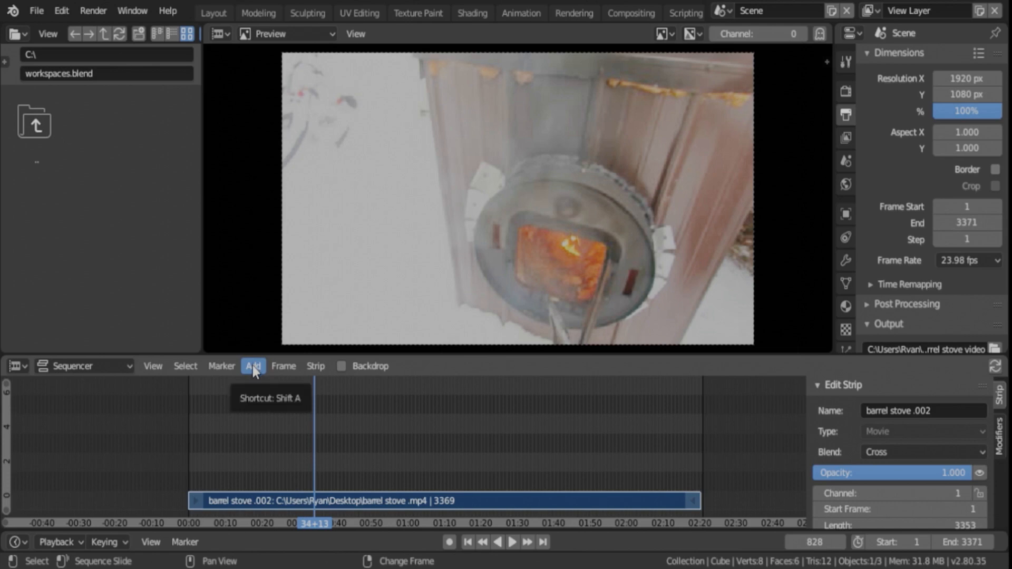
click(253, 365)
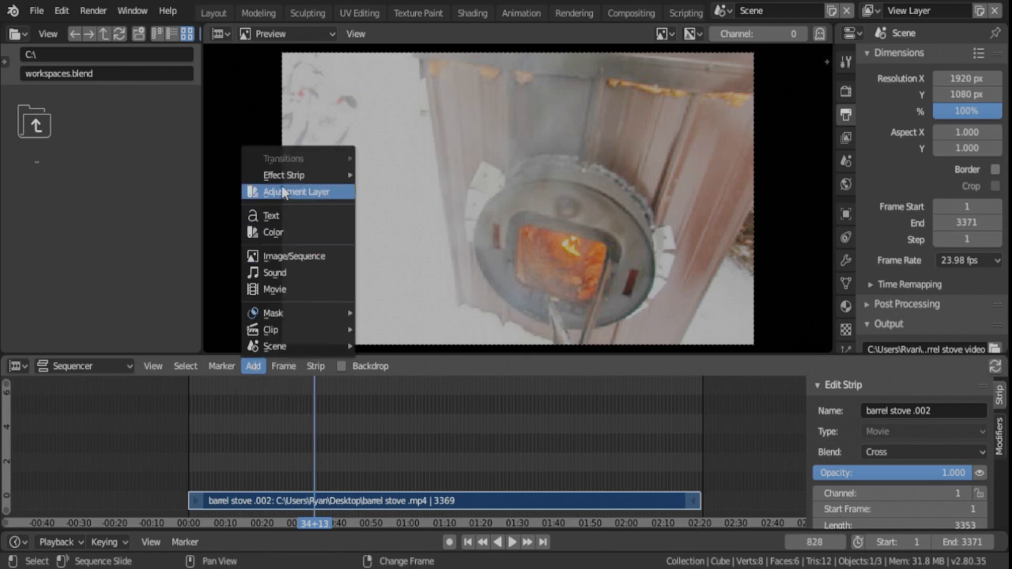
mouse_move(283, 175)
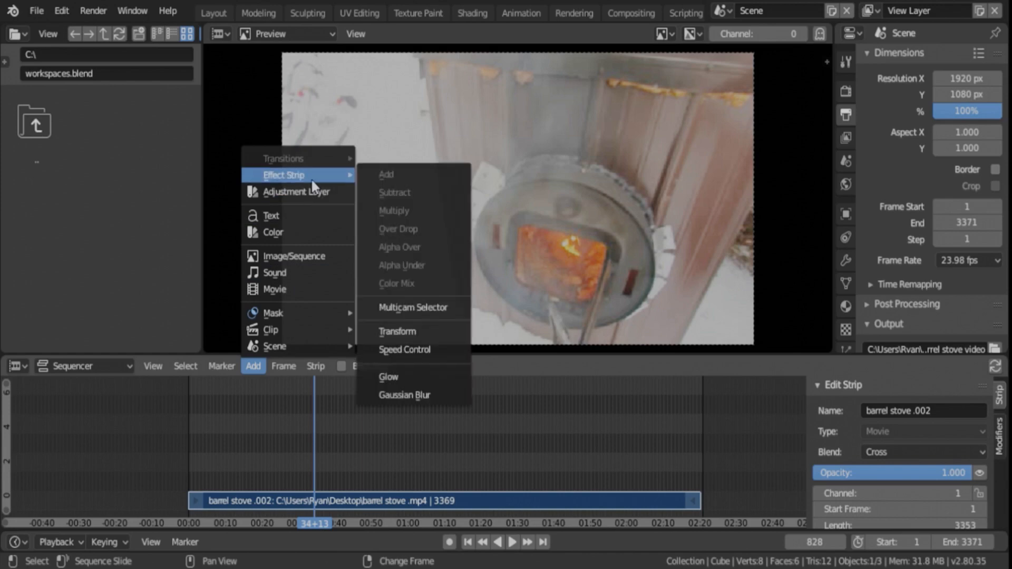
click(403, 349)
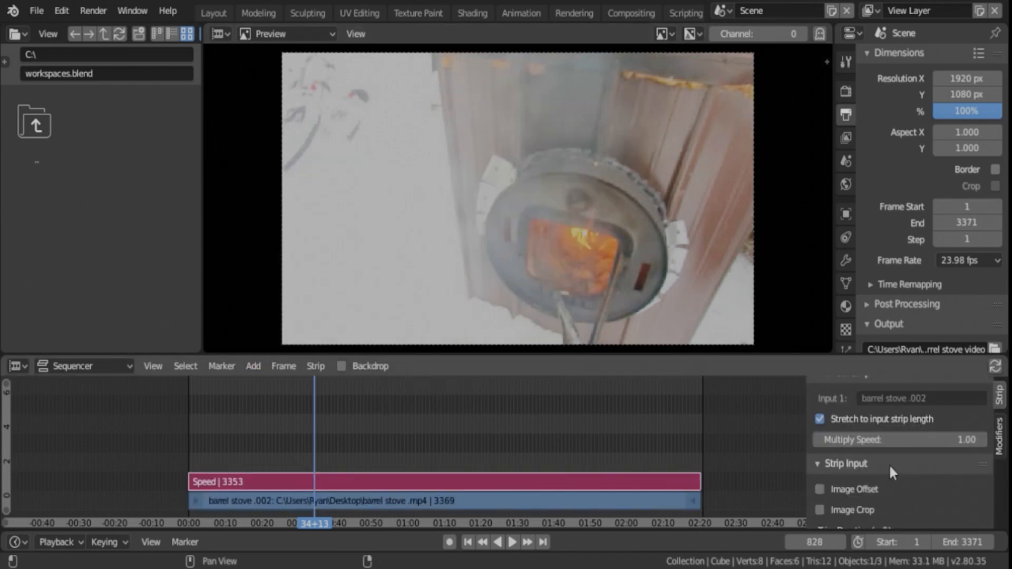
- Adjust the Speed strip so the barrel stove clip ends at frame 673
click(819, 418)
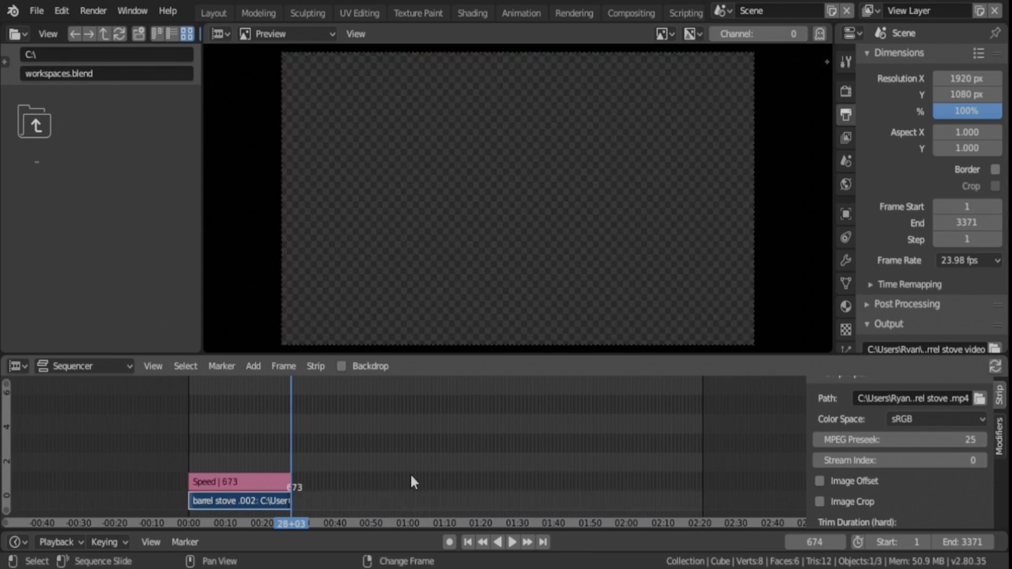
mouse_move(308, 463)
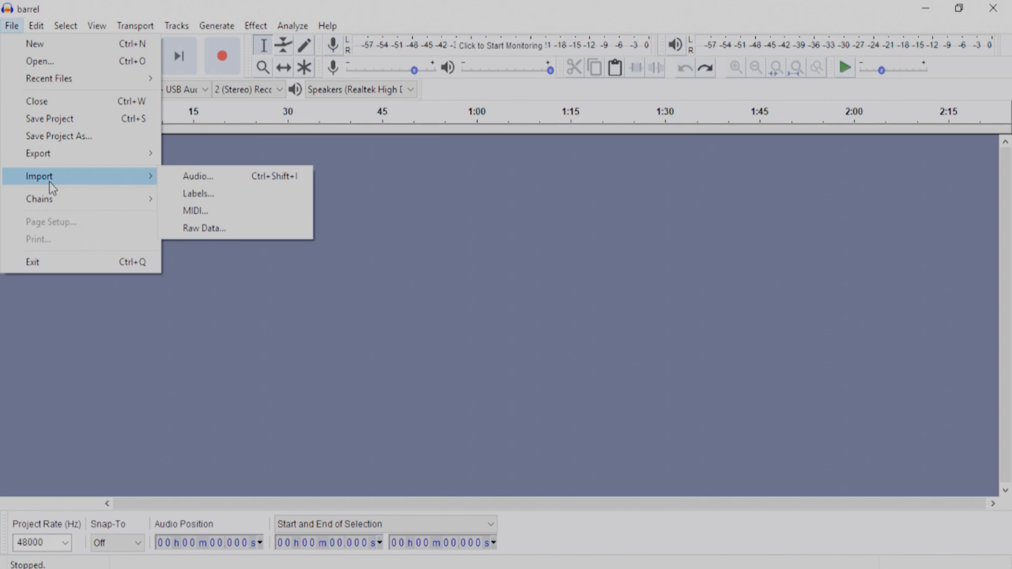
- Import barrel.mp3 from the Desktop into Audacity as a stereo track
click(197, 176)
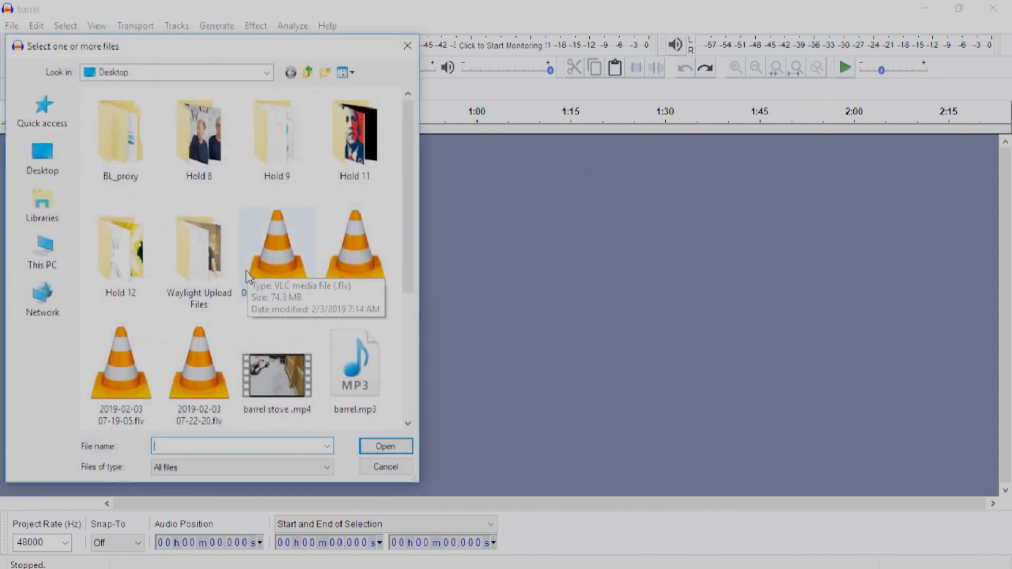
scroll(down, 3)
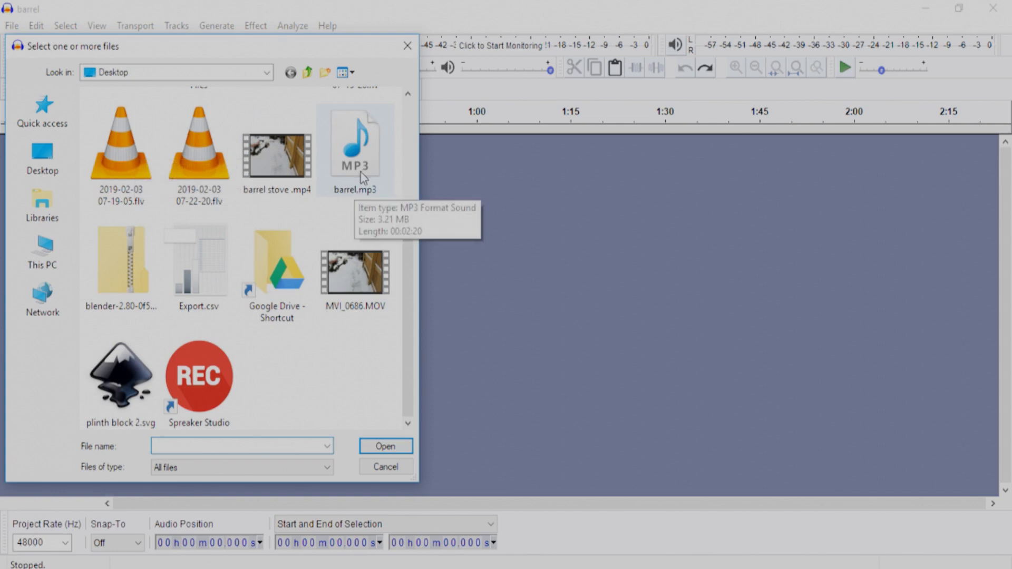
click(355, 139)
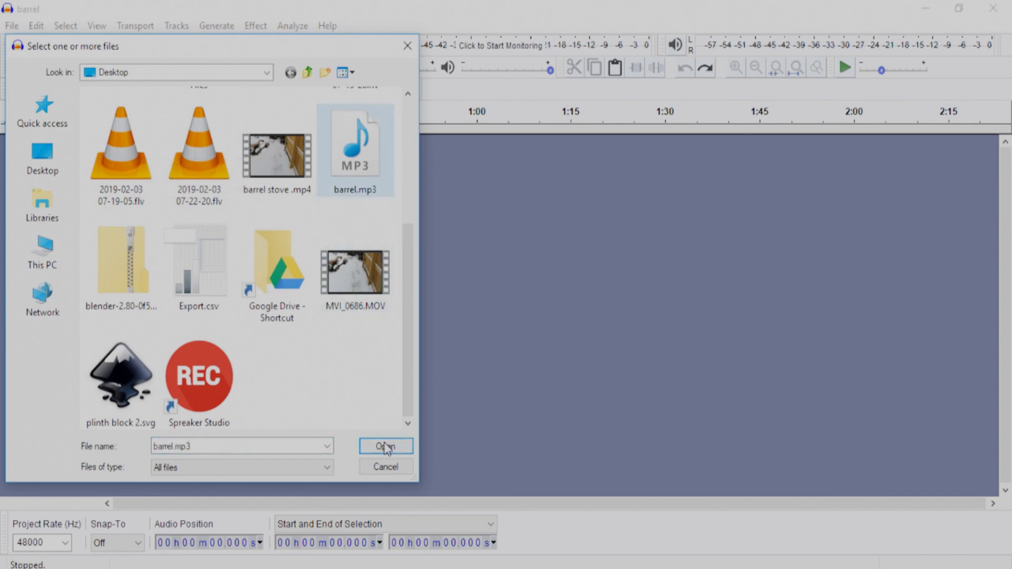
click(385, 446)
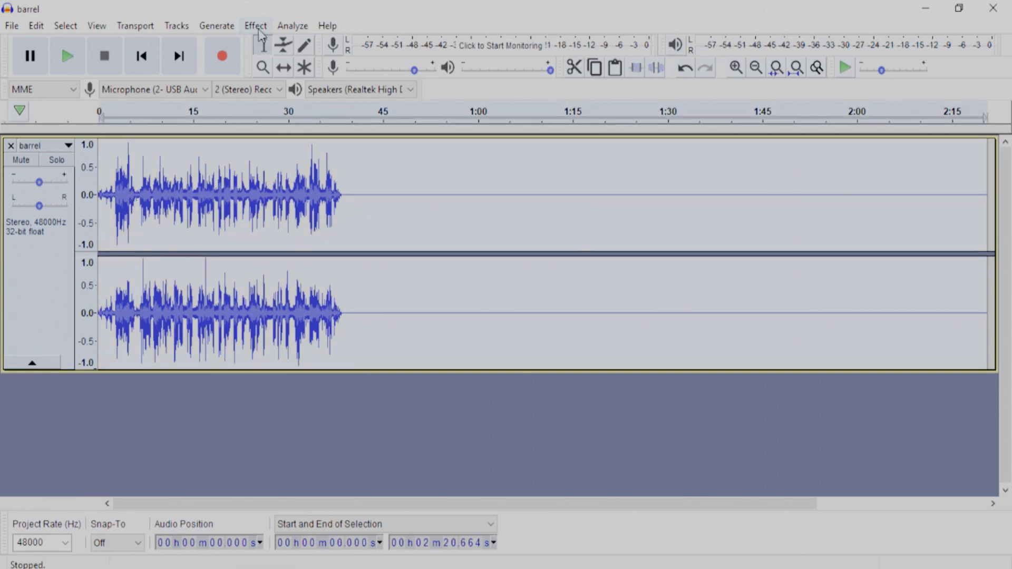
- Apply Change Speed with a Speed Multiplier of 5 to the barrel track
click(255, 26)
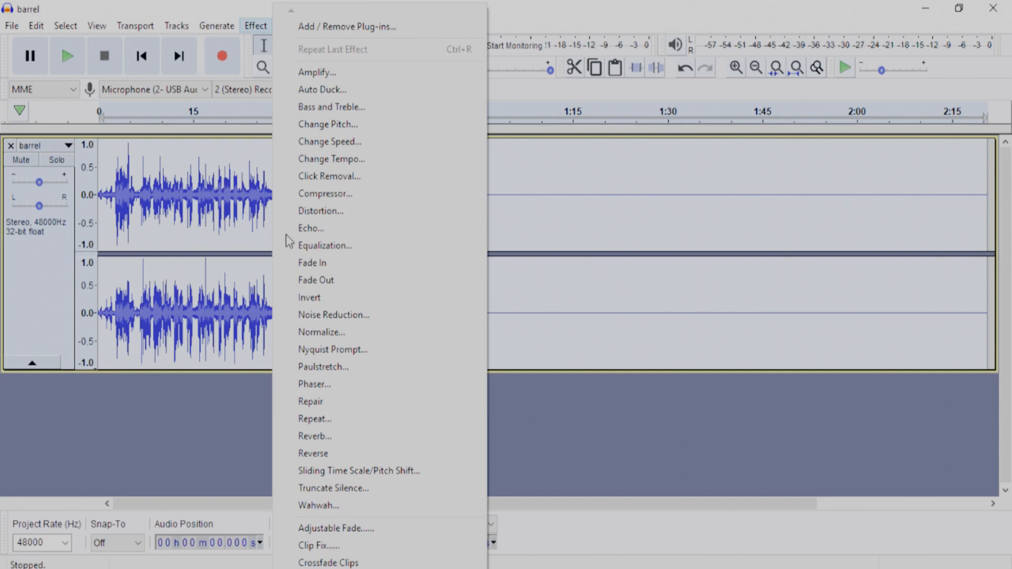
mouse_move(349, 145)
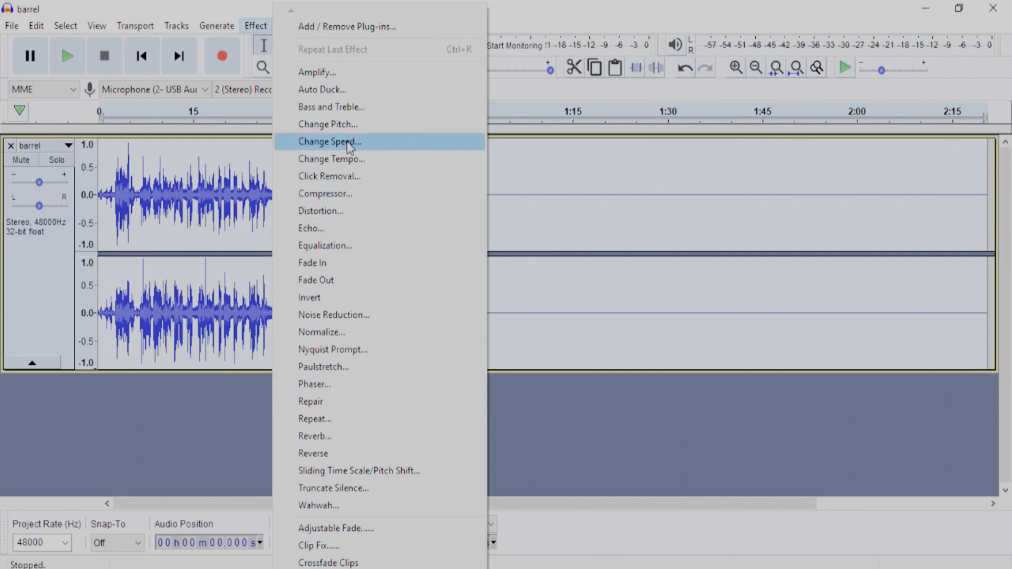
click(329, 142)
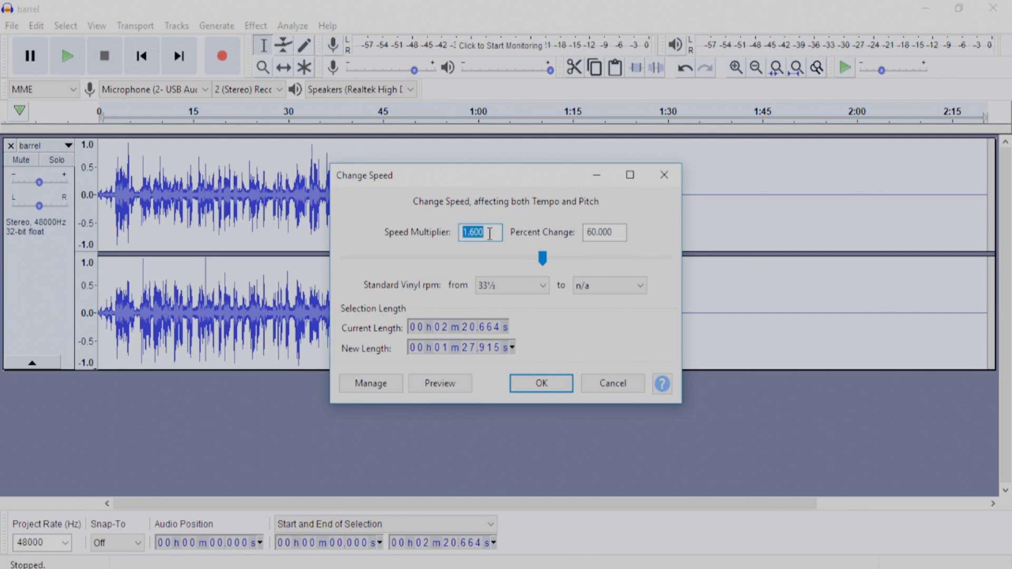
text(5)
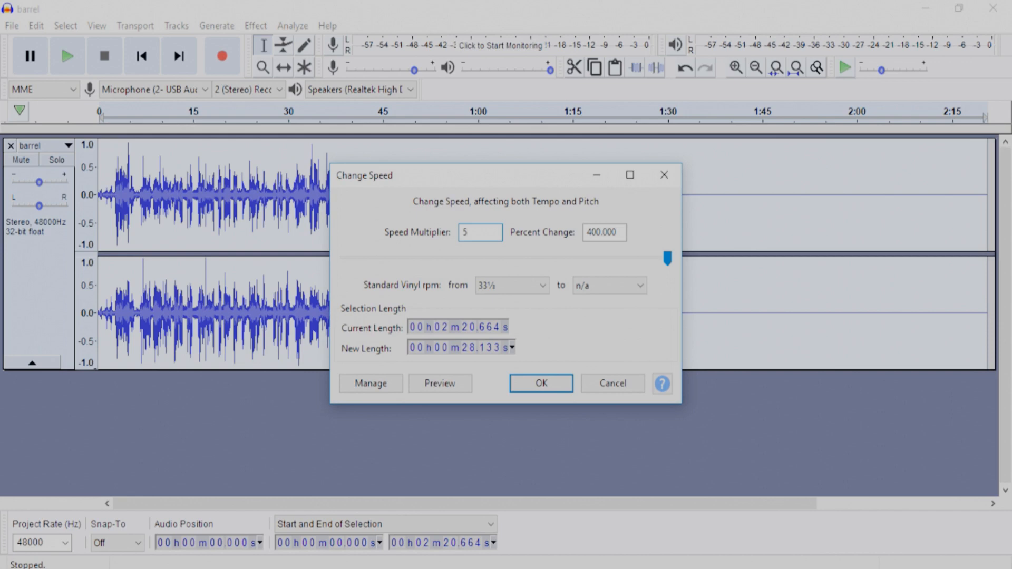
click(540, 383)
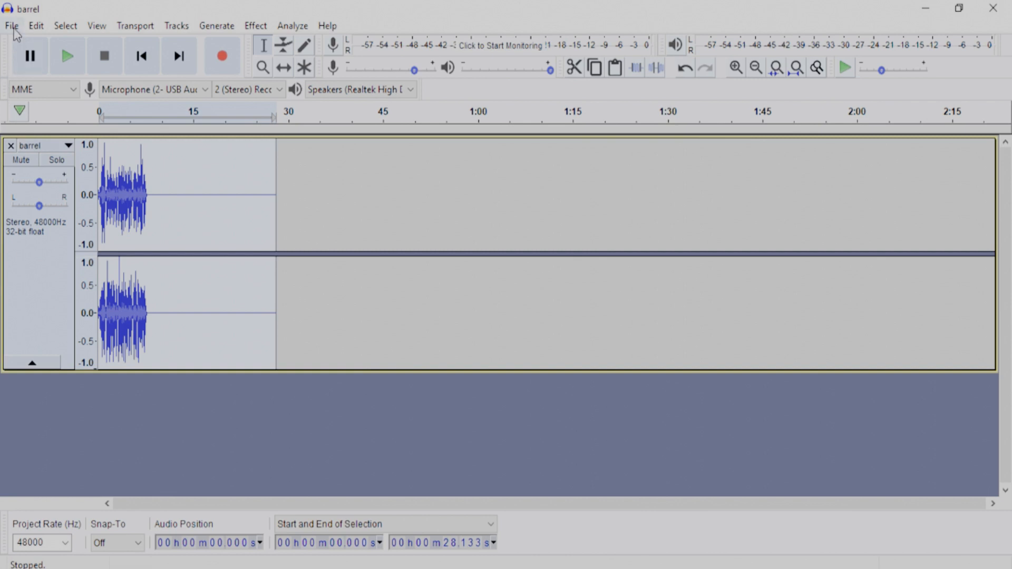
- Open the File menu to start exporting the sped-up barrel audio as WAV
click(11, 25)
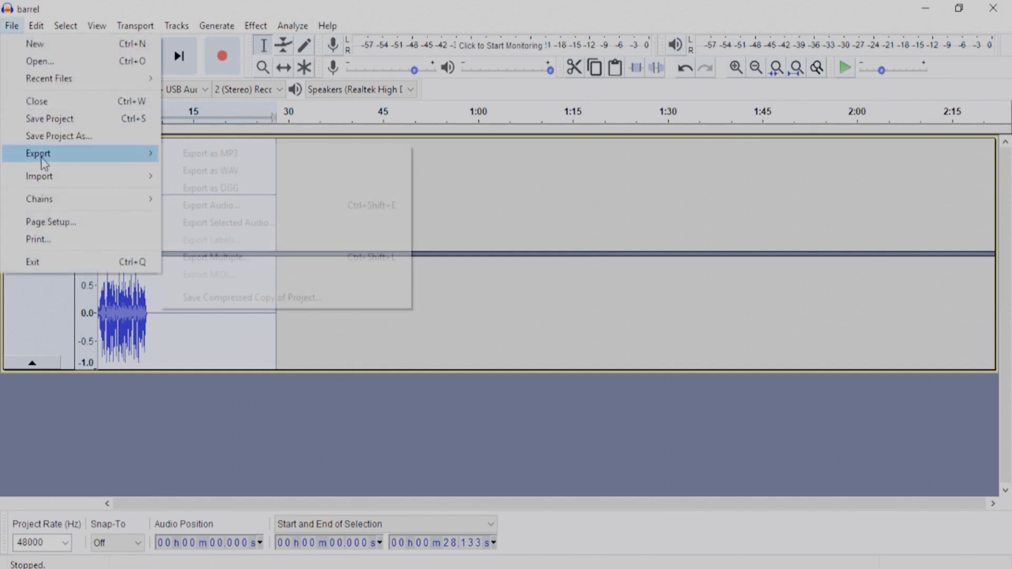
mouse_move(210, 153)
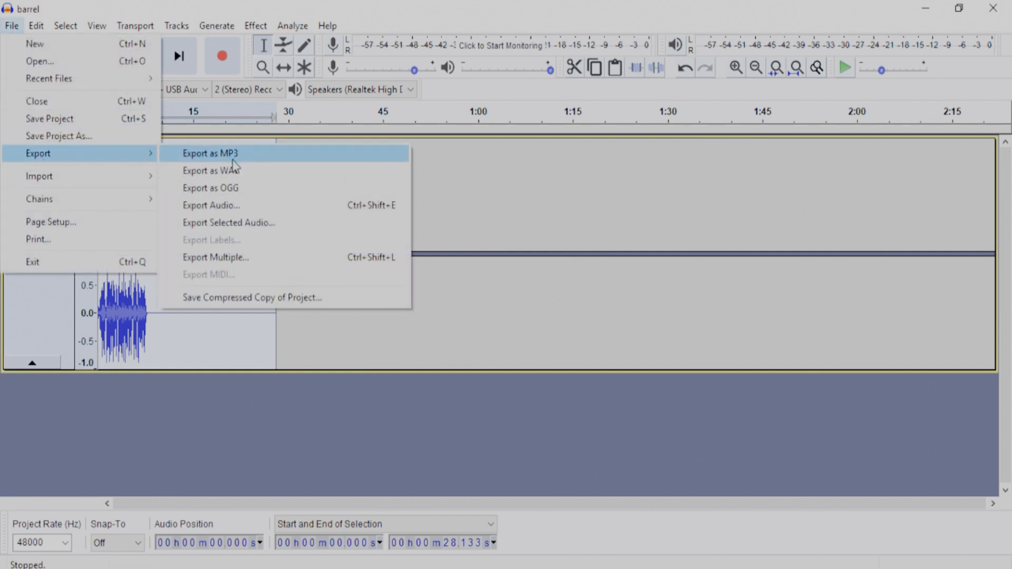
mouse_move(239, 170)
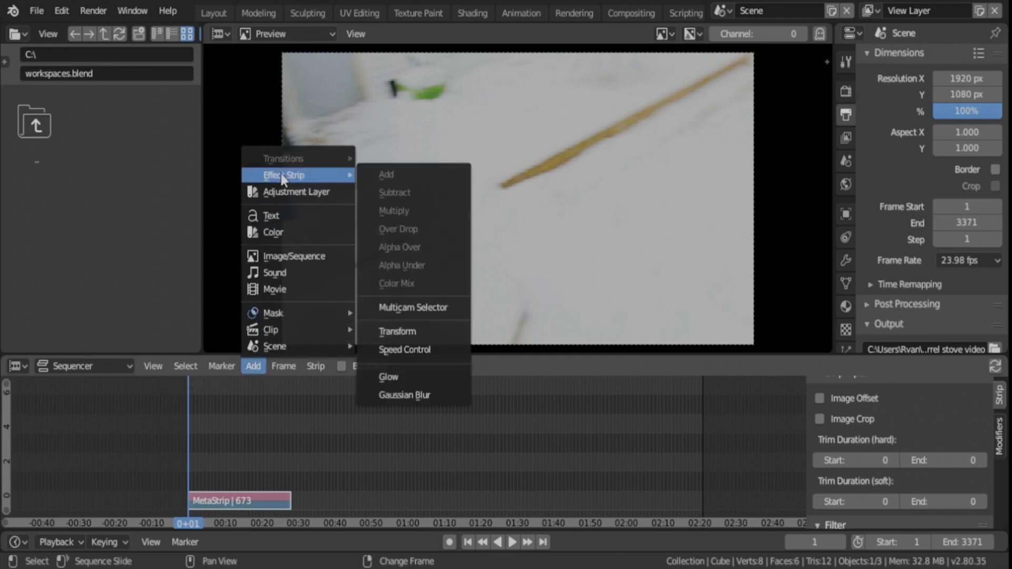
- Add barrel.wav from the Desktop as a sound strip above the MetaStrip
click(274, 273)
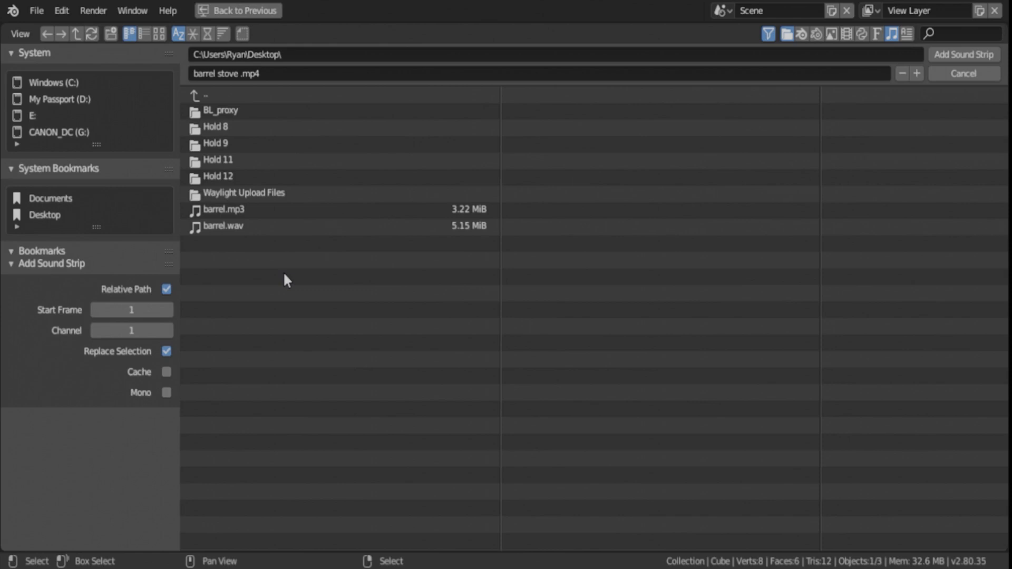
click(222, 226)
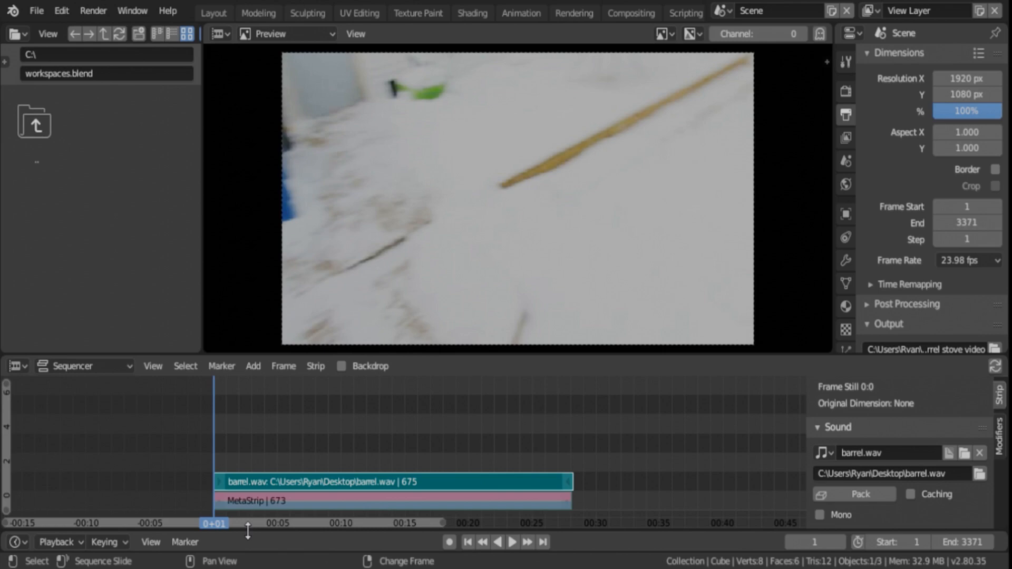
mouse_move(448, 561)
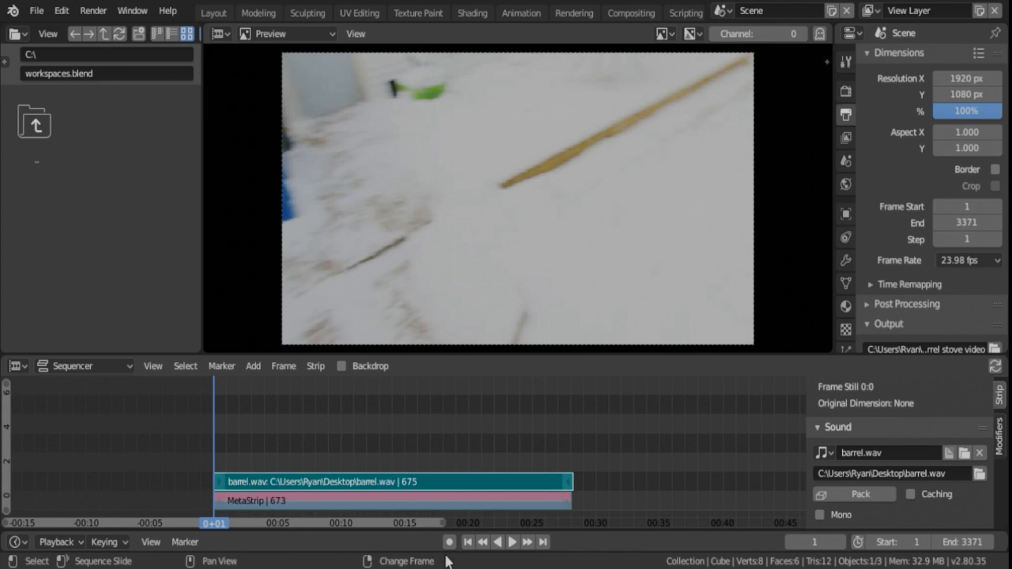
- Play the sequence to check the sped-up footage with barrel.wav, then pause
click(512, 543)
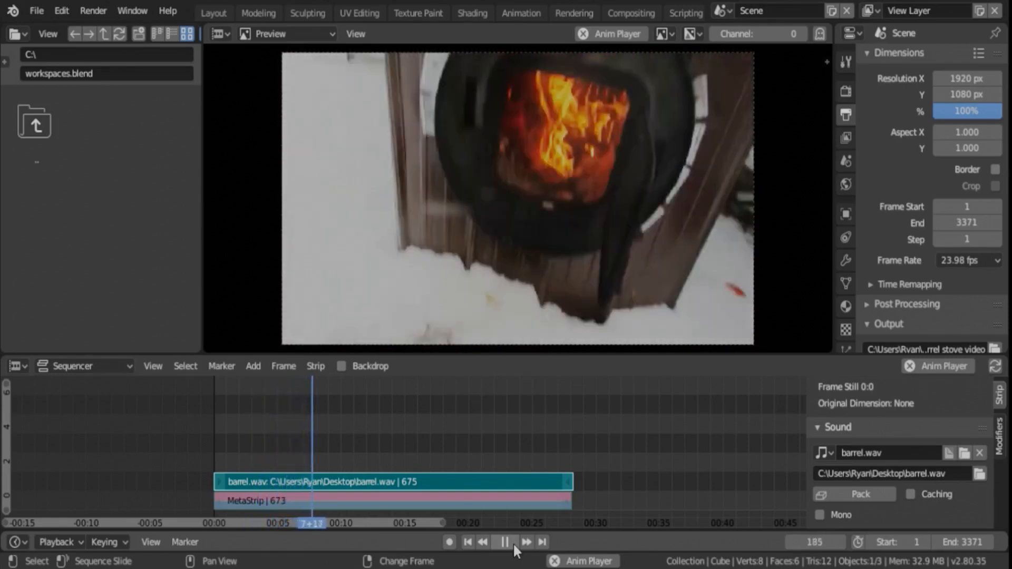
click(505, 542)
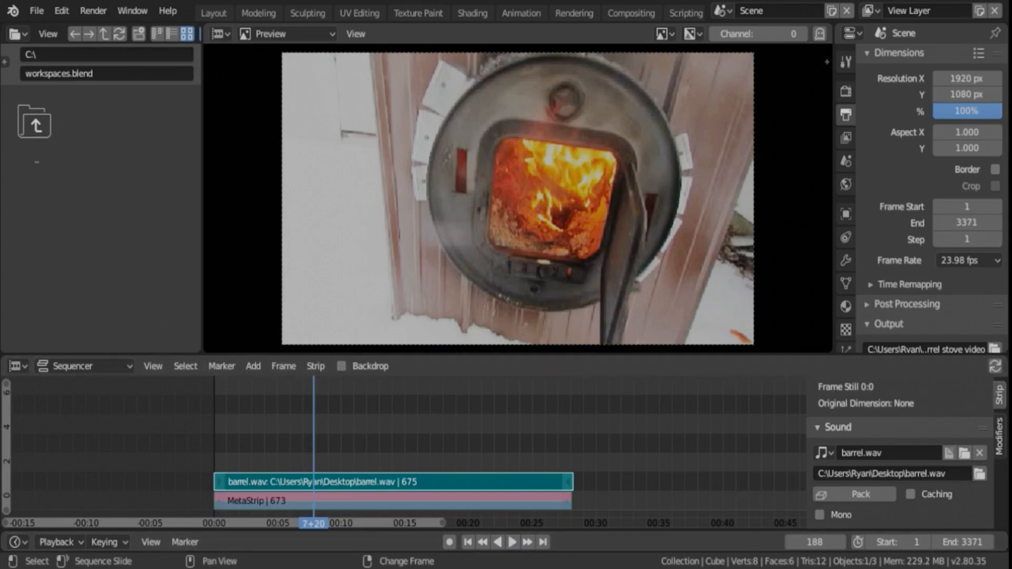